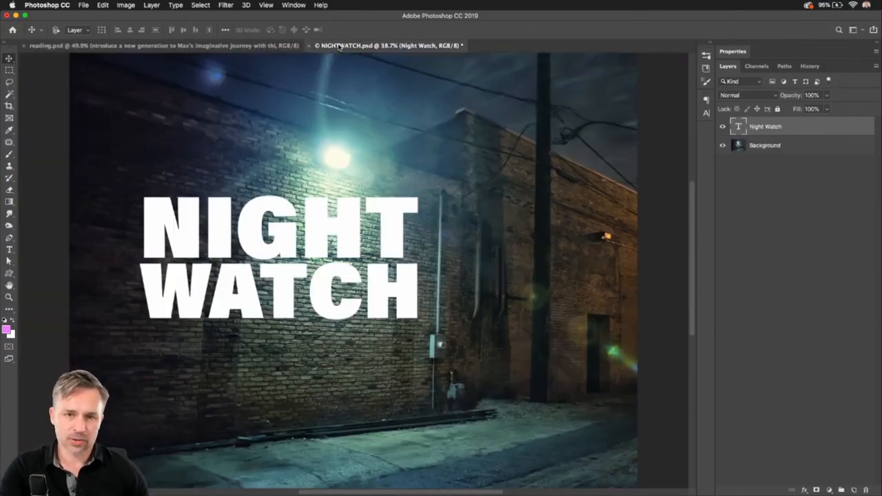
- Convert the Night Watch text layer into a smart object from its layer menu
right_click(765, 127)
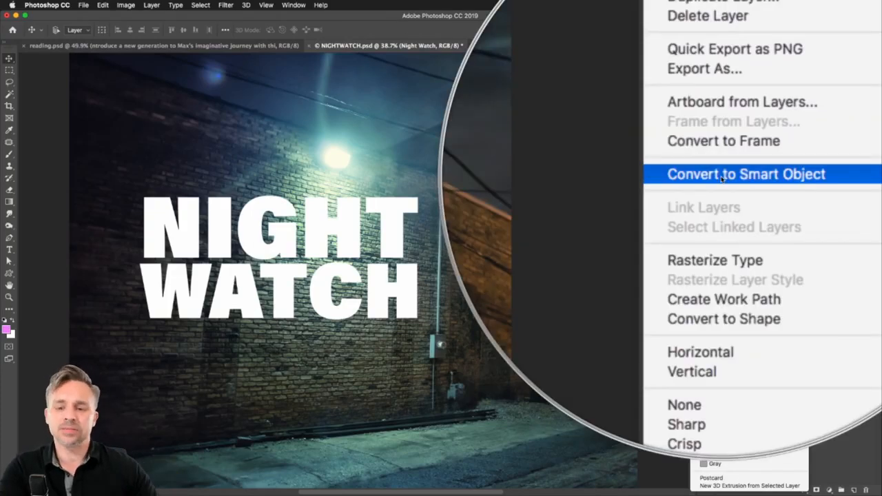
click(744, 174)
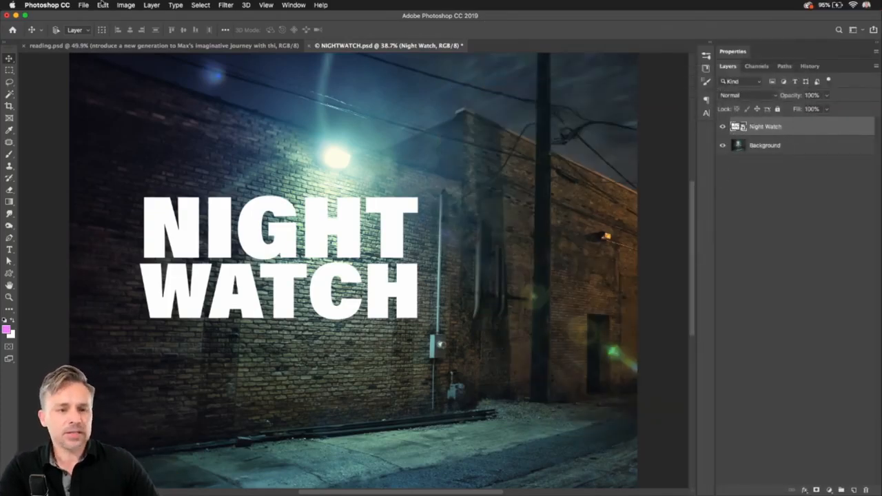
- Enlarge and skew the NIGHT WATCH text in perspective to follow the brick wall's angle
click(102, 6)
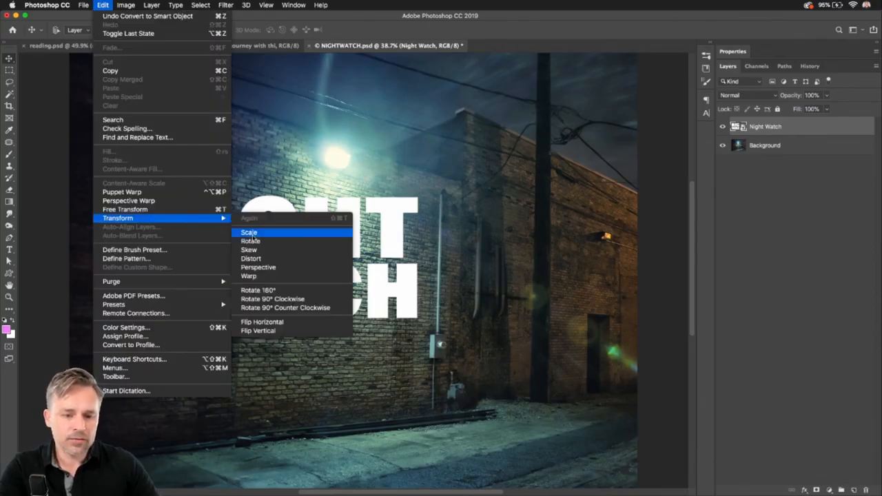
click(248, 231)
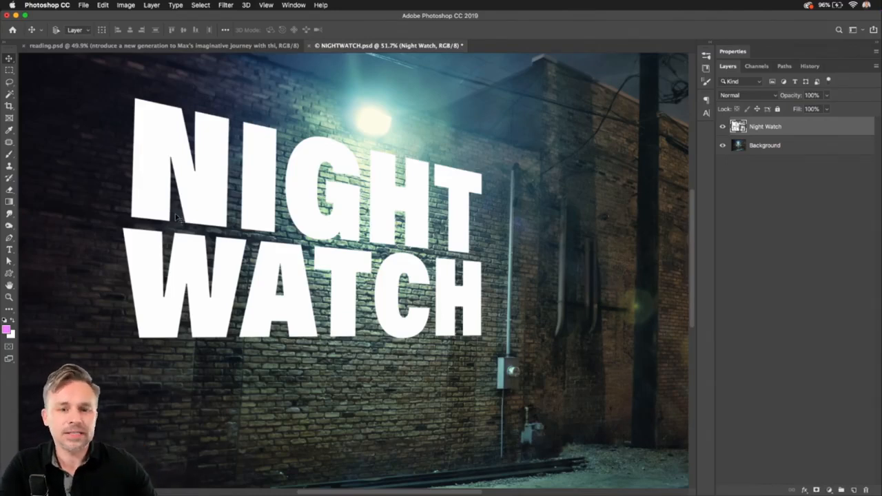
- Apply the Displace distortion filter, reaching the displacement map file picker on the Desktop
click(226, 5)
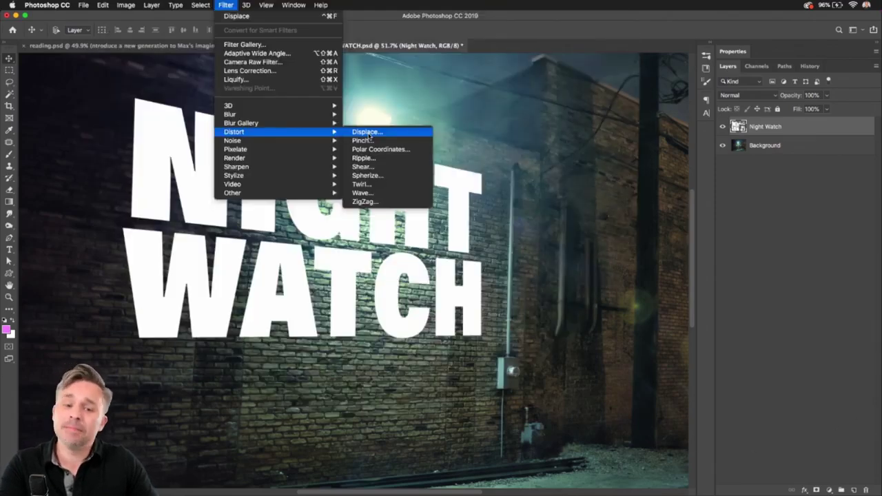
click(367, 132)
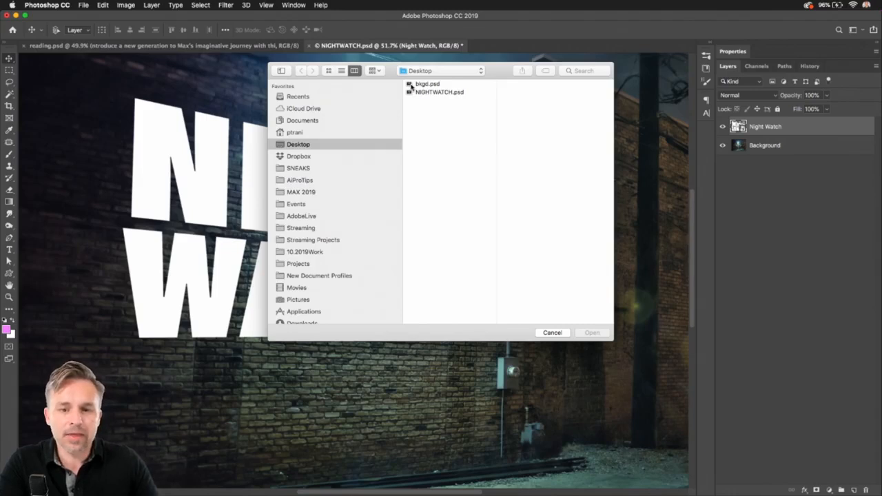
- Use bkgd.psd as the displacement map so the text edges follow the brick texture
click(427, 84)
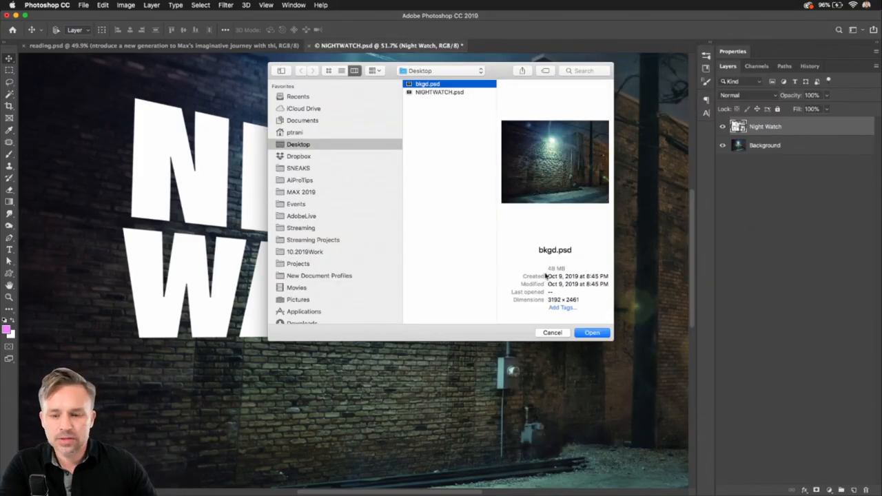
click(593, 332)
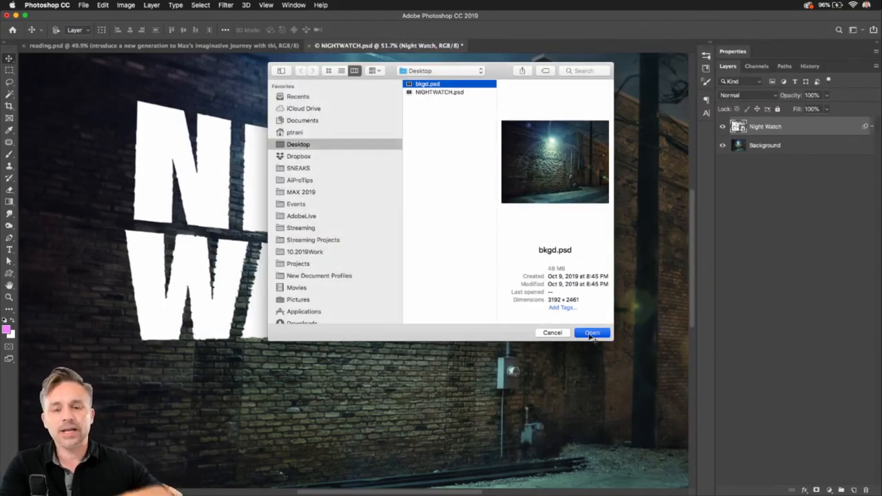
click(591, 332)
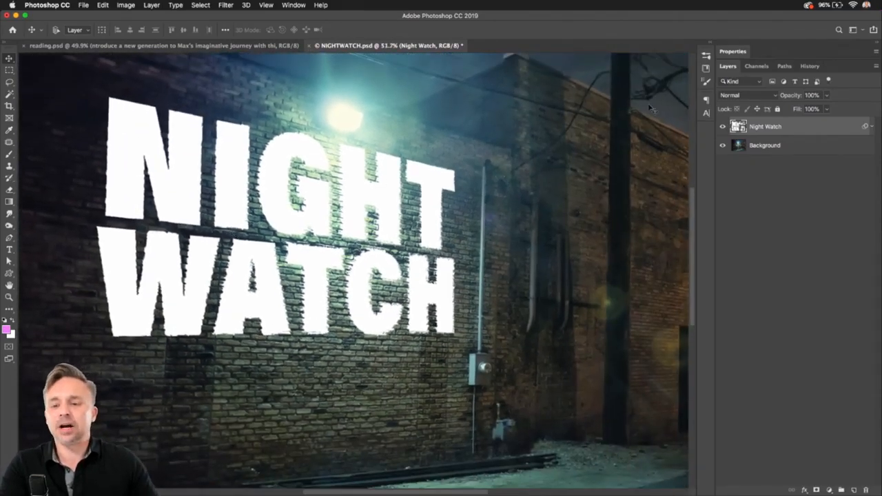
- Set the Night Watch layer's blend mode to Overlay so it looks painted on the wall
click(747, 95)
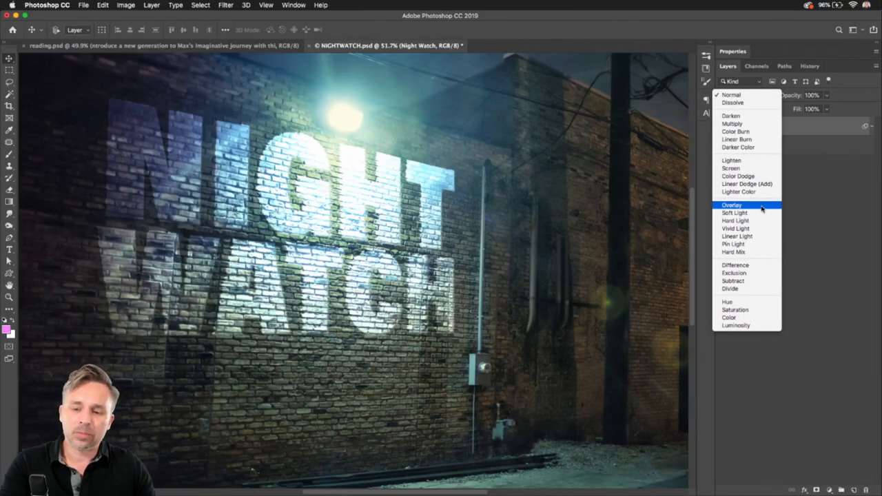
click(732, 204)
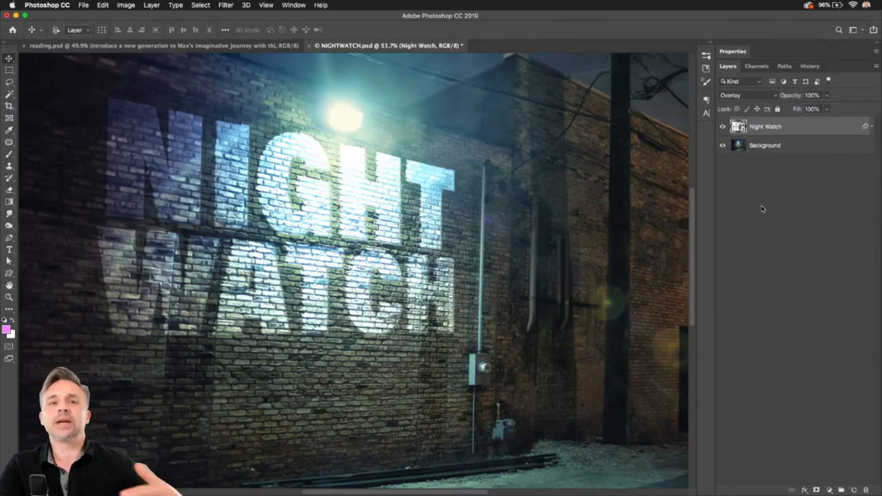